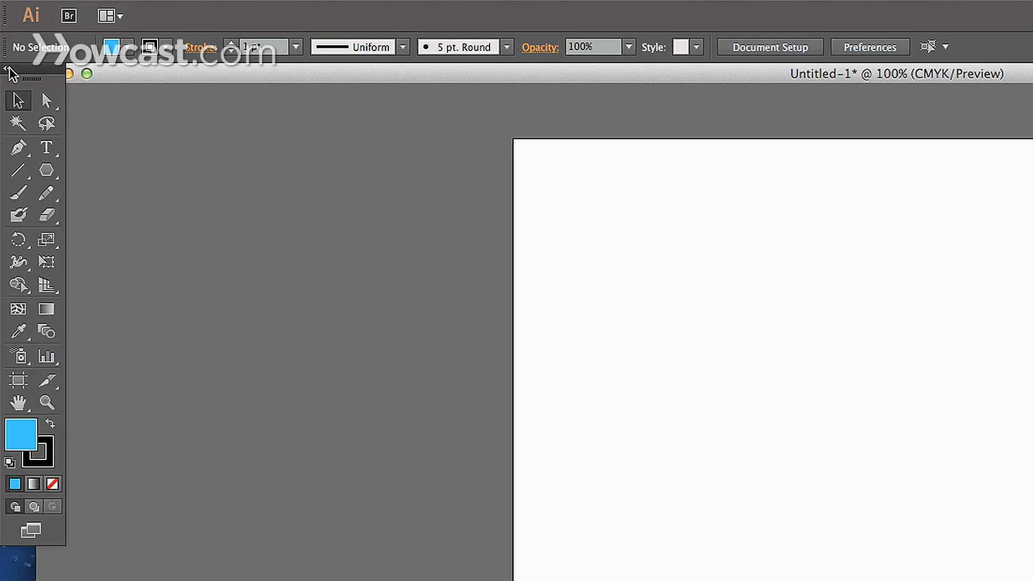
{"action": "mouse_move", "coordinate": [111, 312]}
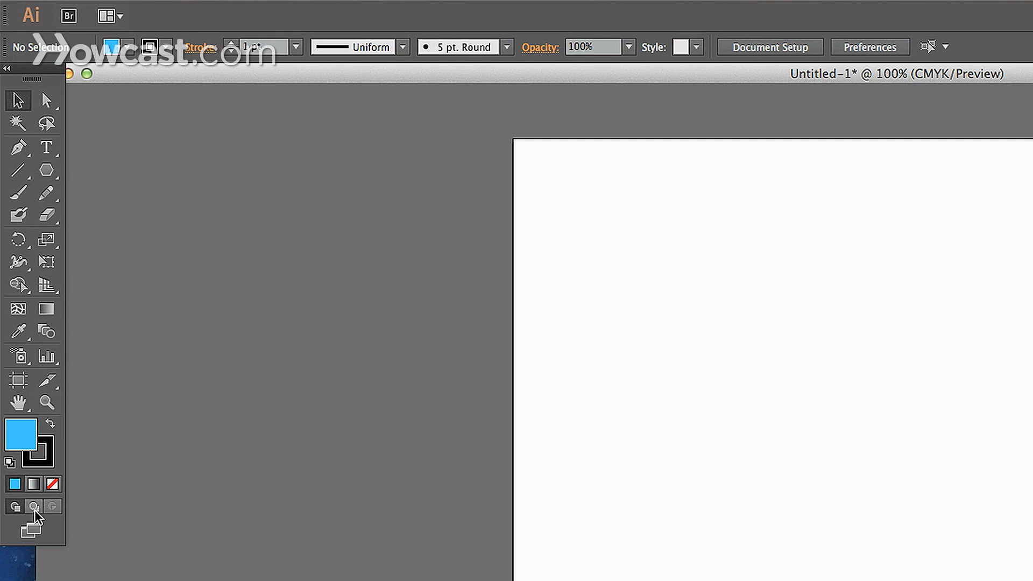
{"action": "mouse_move", "coordinate": [15, 507]}
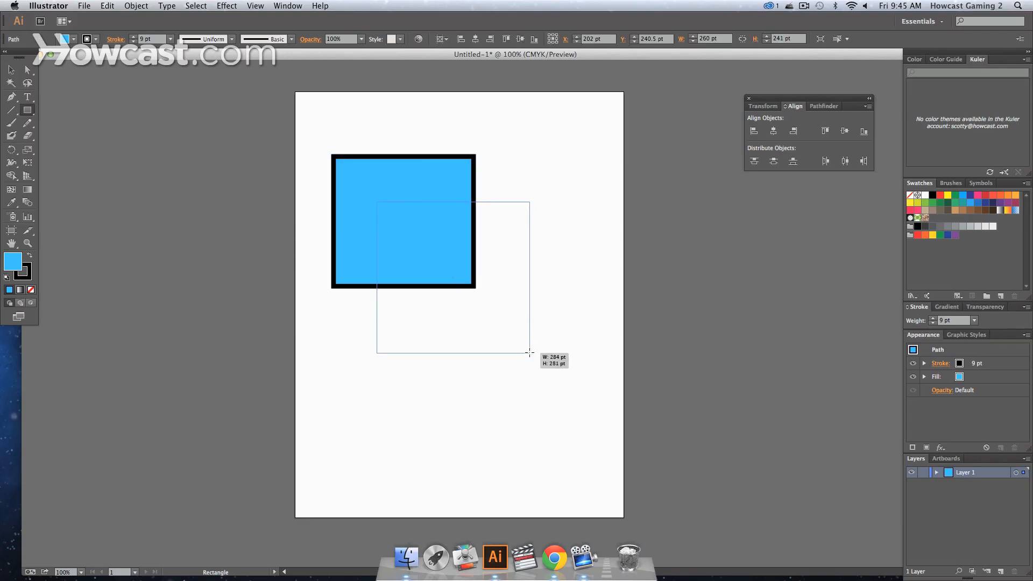
Draw an overlapping rectangle, select the middle one, then draw a rectangle near the artboard's top left.
{"action": "left_click_drag", "start_coordinate": [448, 256], "coordinate": [573, 428]}
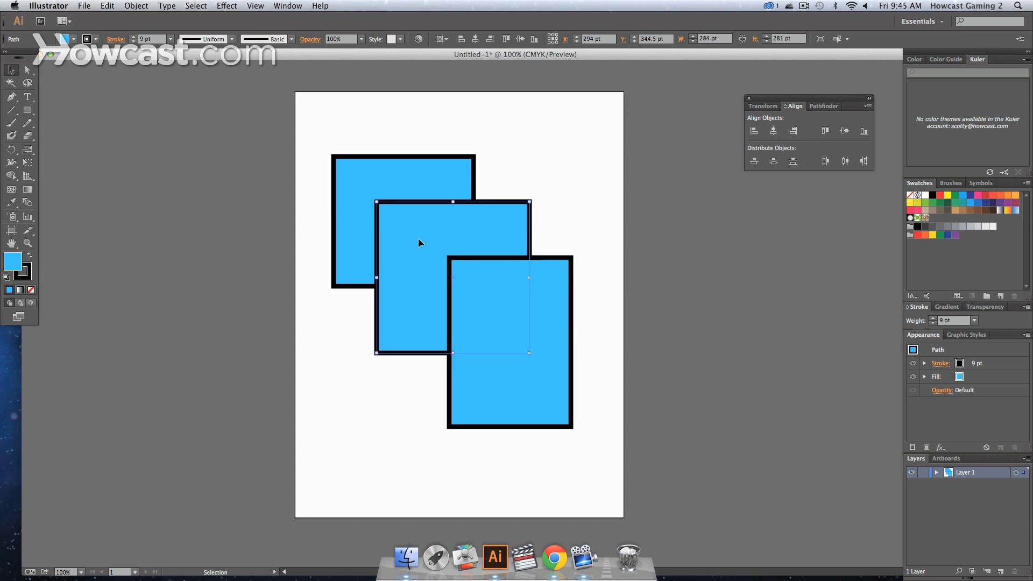
{"action": "left_click", "coordinate": [509, 329]}
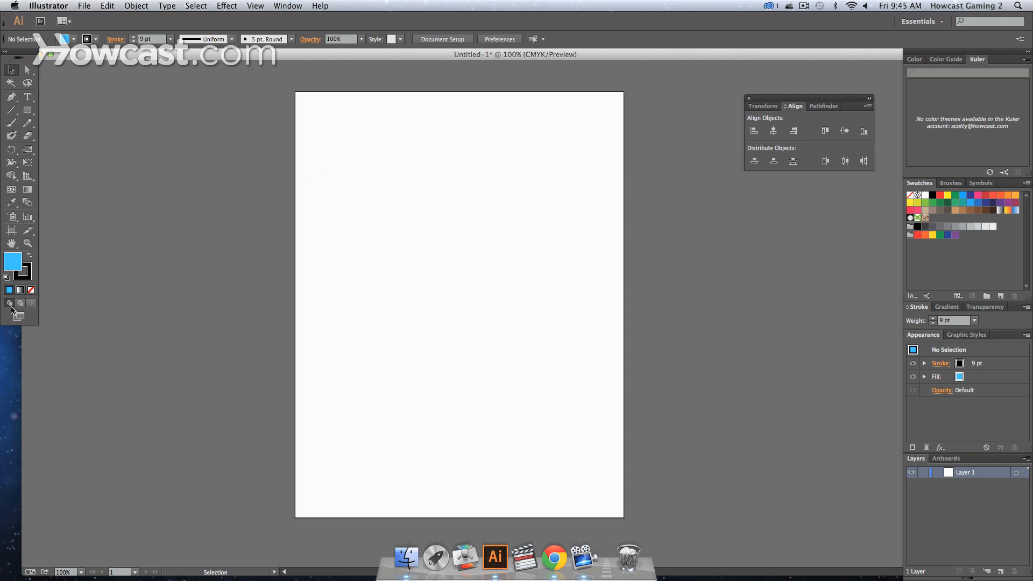
{"action": "mouse_move", "coordinate": [10, 303]}
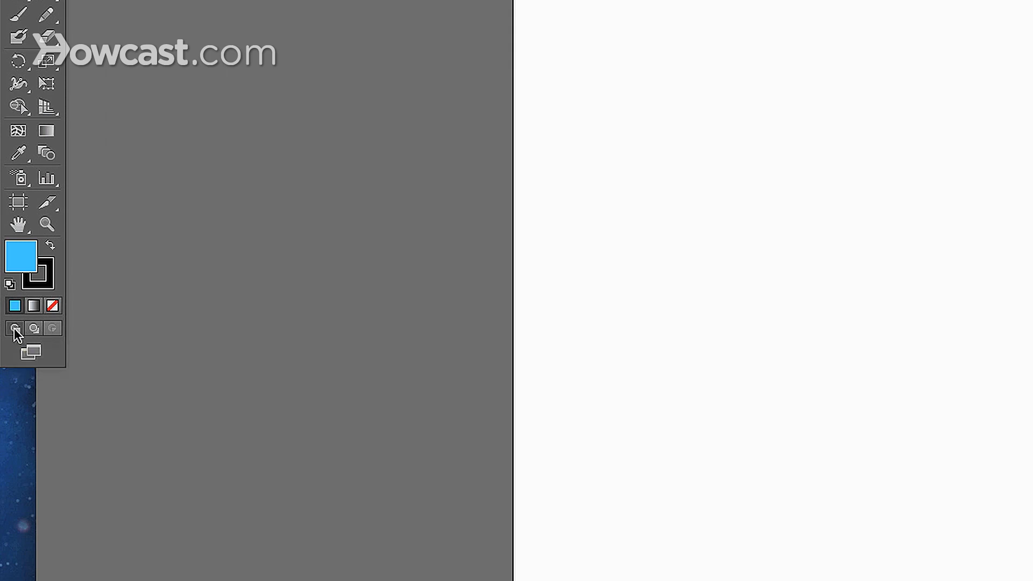
{"action": "mouse_move", "coordinate": [34, 329]}
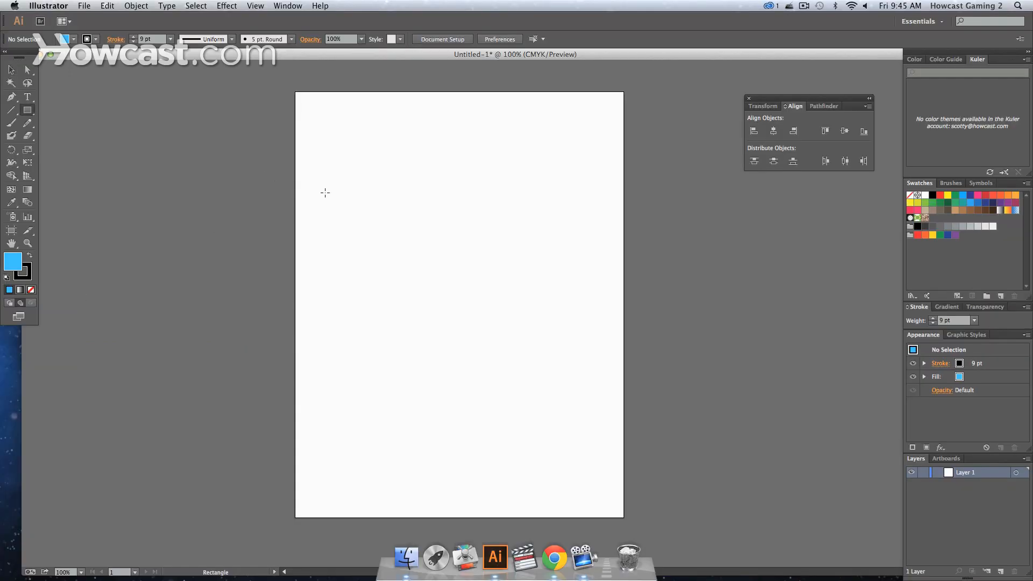
{"action": "left_click_drag", "start_coordinate": [323, 162], "coordinate": [361, 214]}
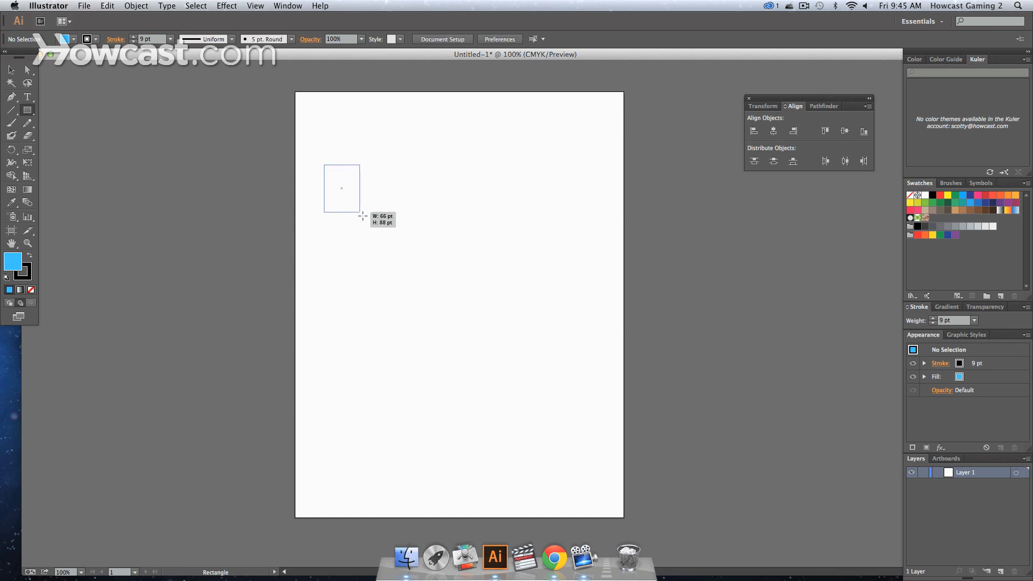
{"action": "left_click_drag", "start_coordinate": [322, 162], "coordinate": [425, 235]}
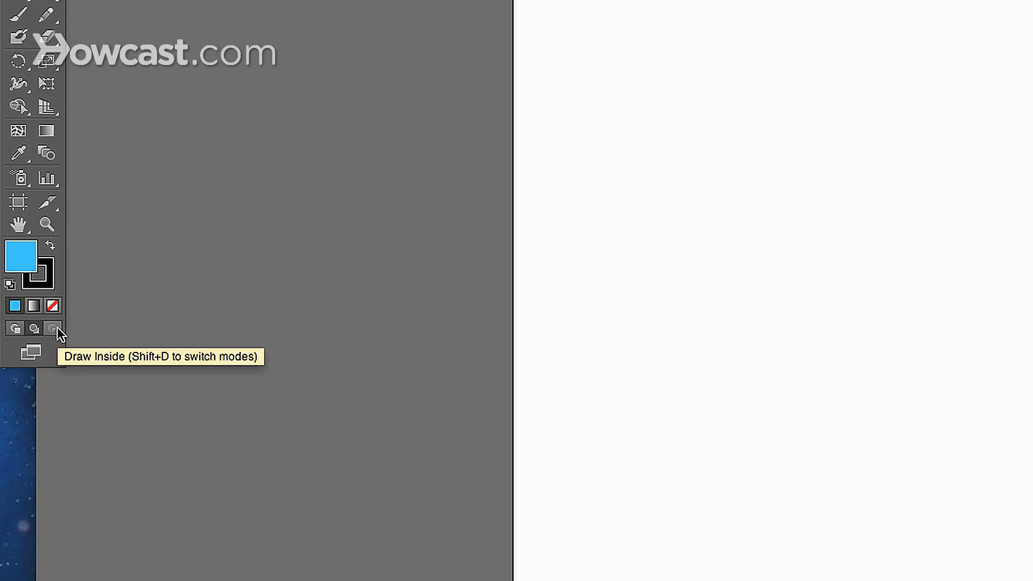
{"action": "mouse_move", "coordinate": [575, 202]}
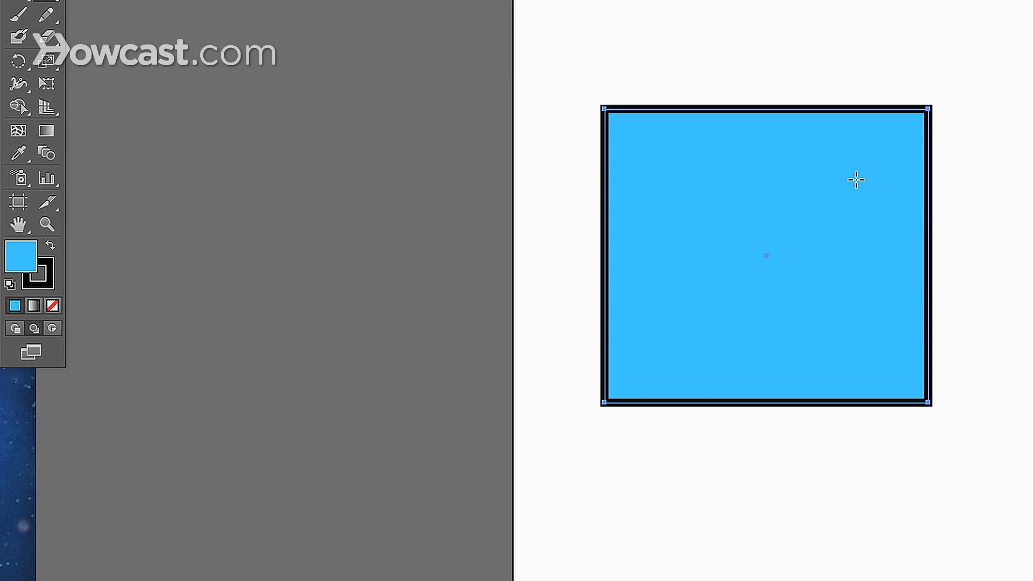
{"action": "mouse_move", "coordinate": [111, 291]}
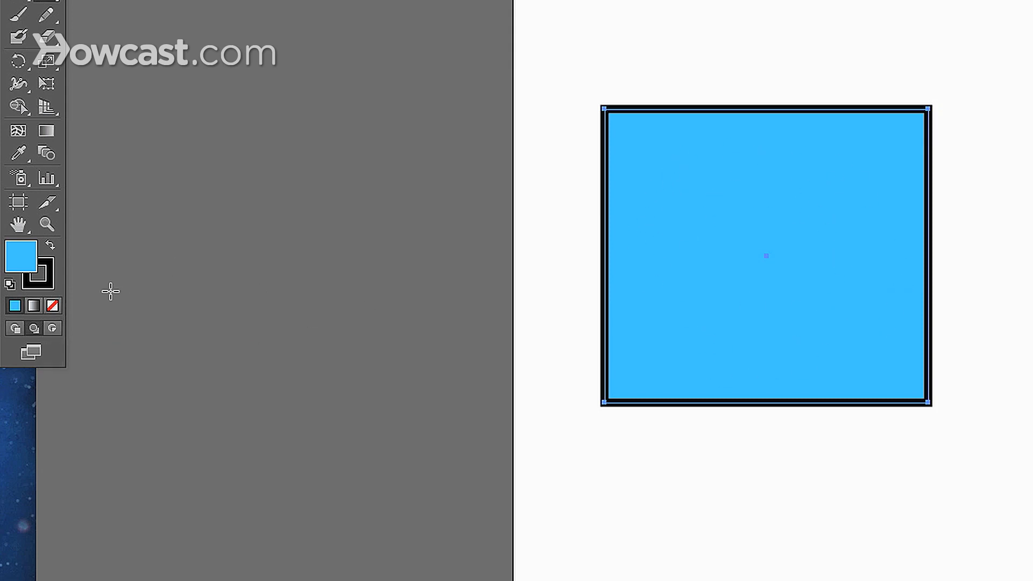
Turn on the Draw Inside mode for the selected blue square.
{"action": "left_click", "coordinate": [774, 164]}
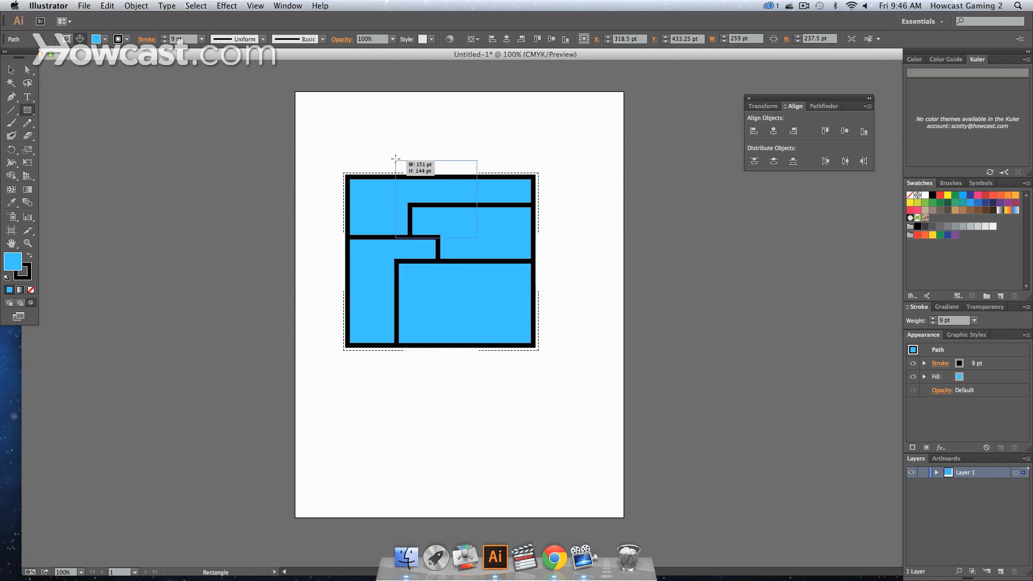
Draw two rectangles inside the square, one near its top and one from its top-left corner.
{"action": "left_click_drag", "start_coordinate": [394, 158], "coordinate": [477, 233]}
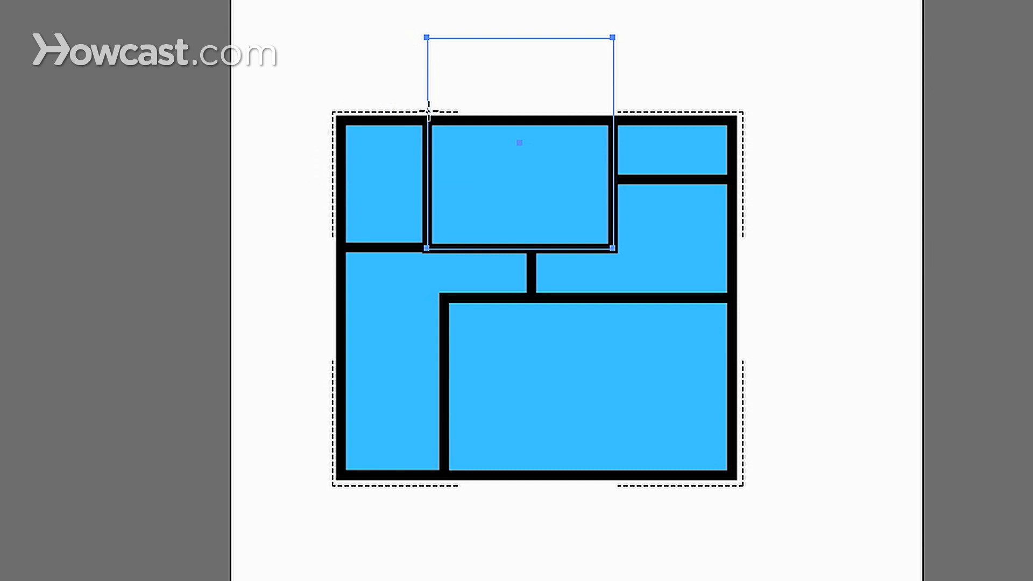
{"action": "mouse_move", "coordinate": [320, 269]}
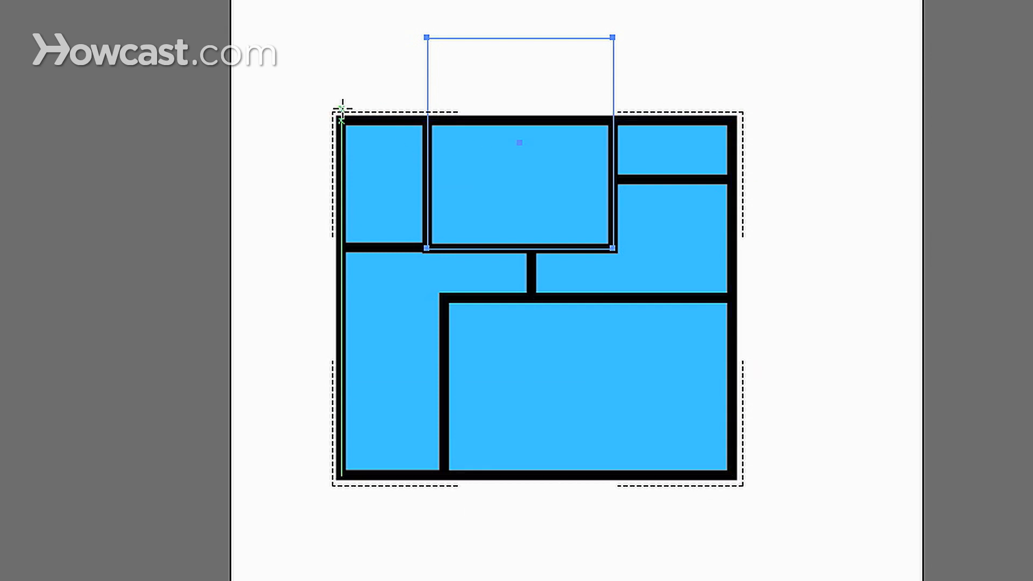
{"action": "left_click_drag", "start_coordinate": [464, 157], "coordinate": [613, 408]}
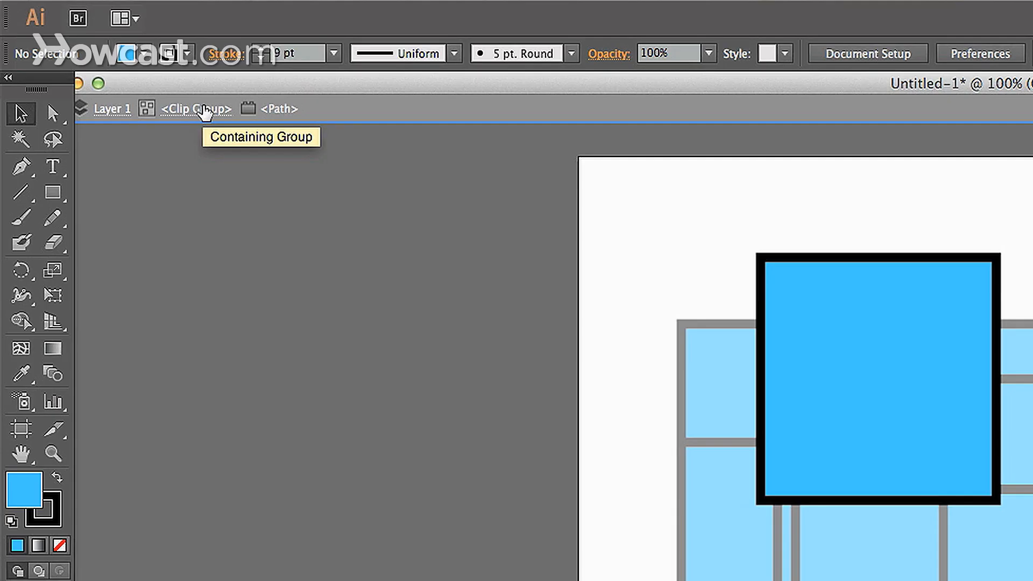
{"action": "mouse_move", "coordinate": [682, 269]}
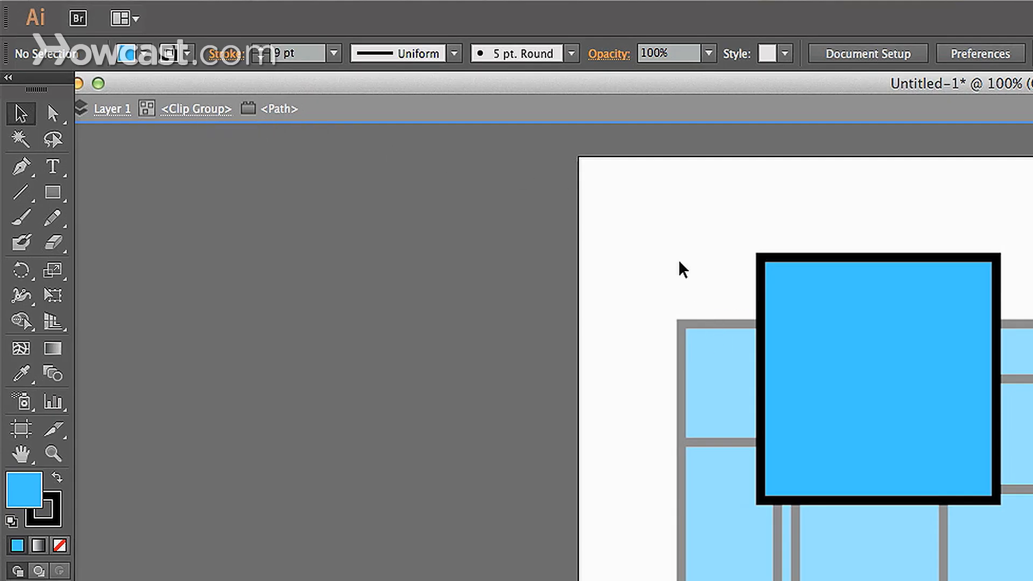